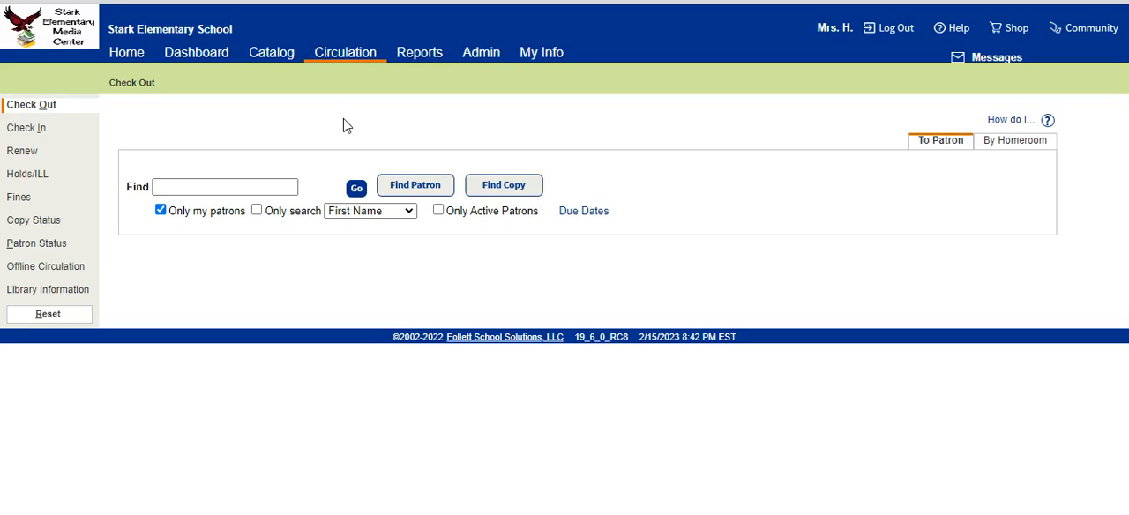
mouse_move(363, 69)
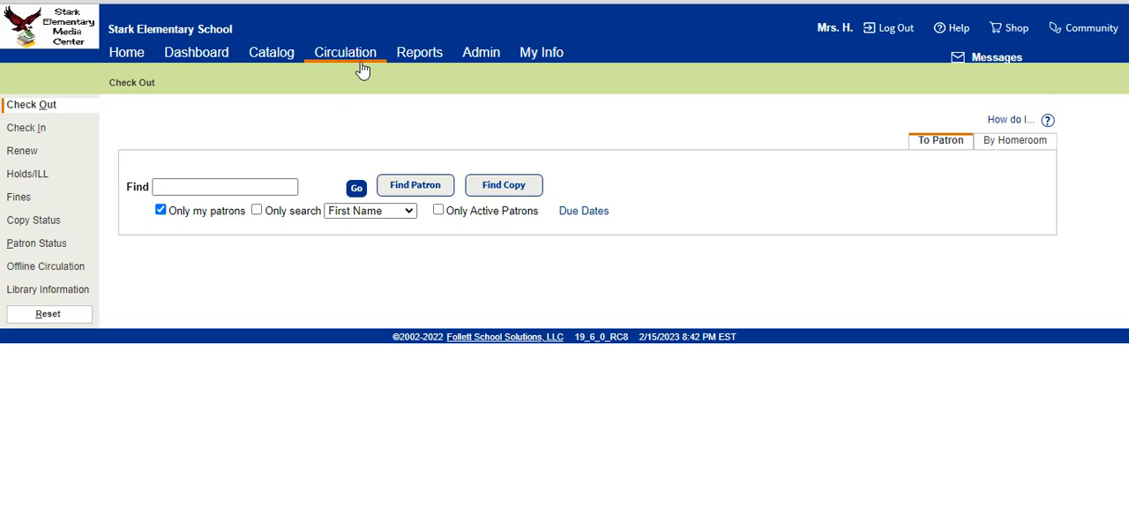
Step: Leave circulation checkout and go to the Catalog's Library Search page
left_click(271, 53)
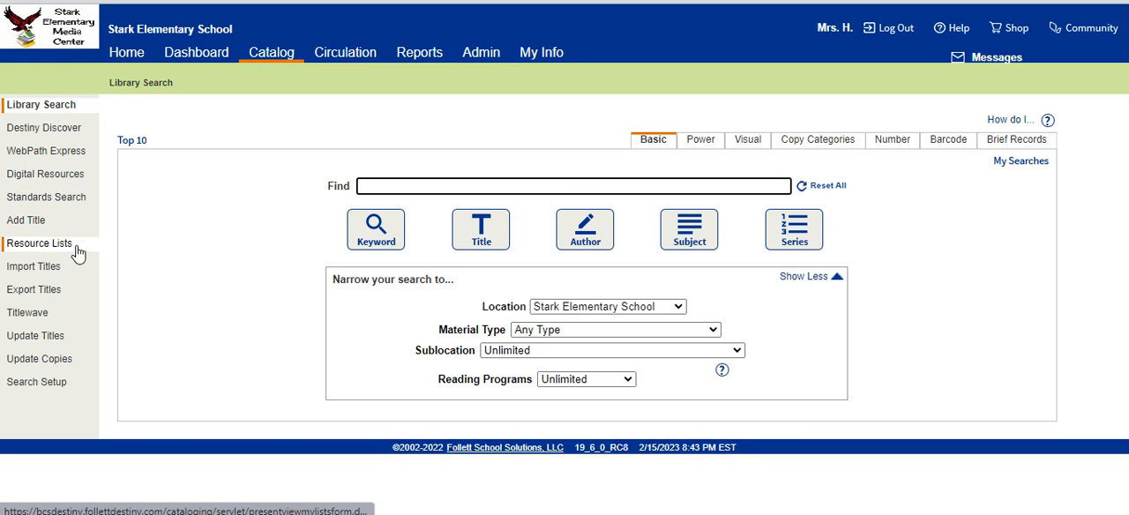
Step: Show My Lists with Animal Coverings, Black History Month and Books to Pull
left_click(39, 243)
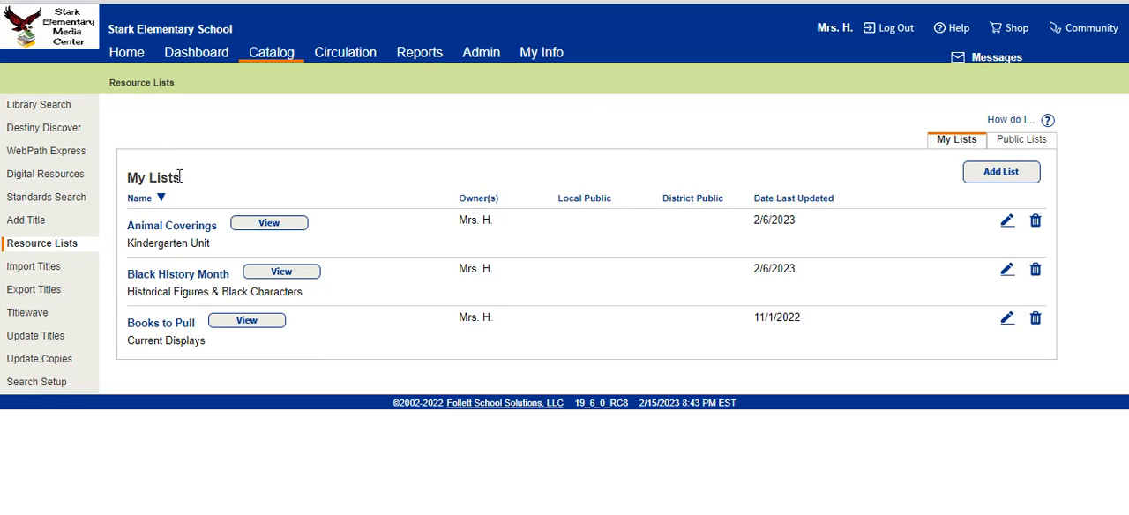
mouse_move(194, 152)
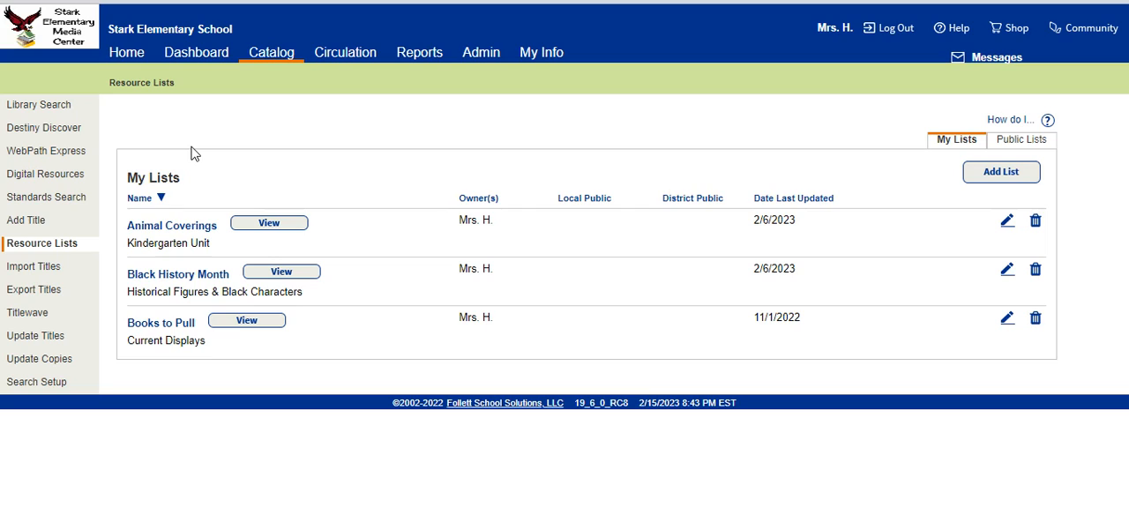
mouse_move(196, 162)
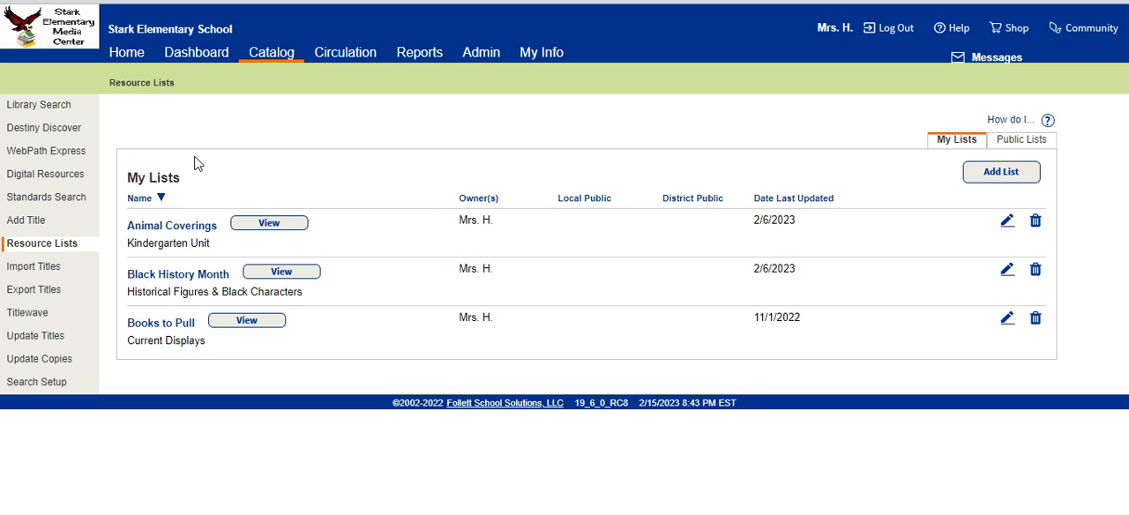
mouse_move(206, 198)
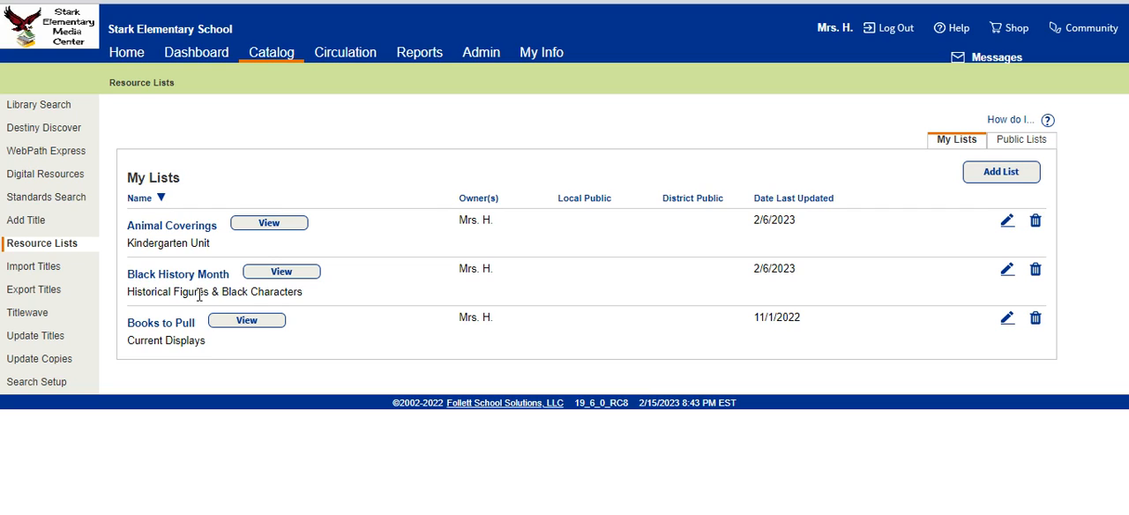
mouse_move(956, 232)
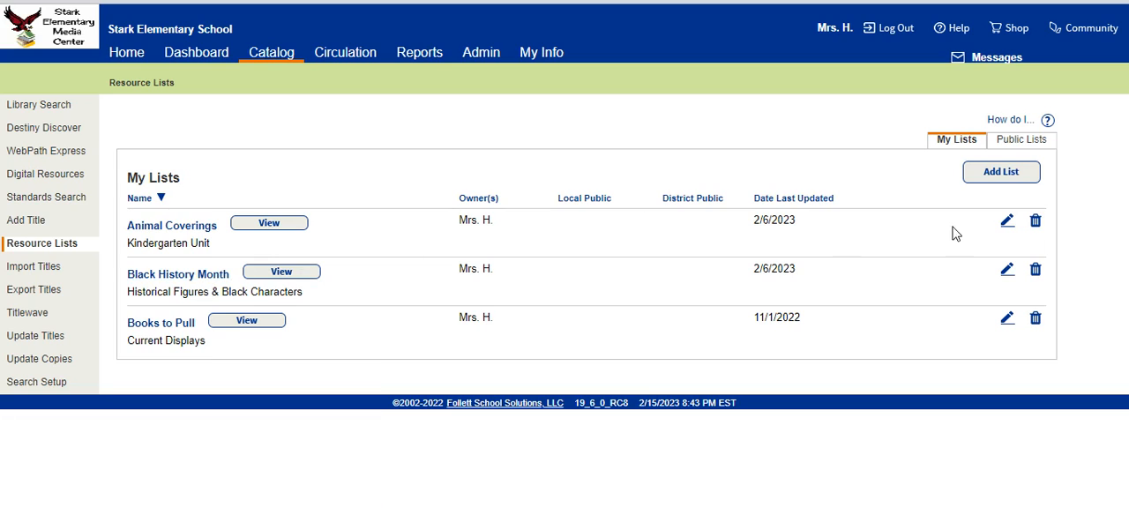
mouse_move(1034, 227)
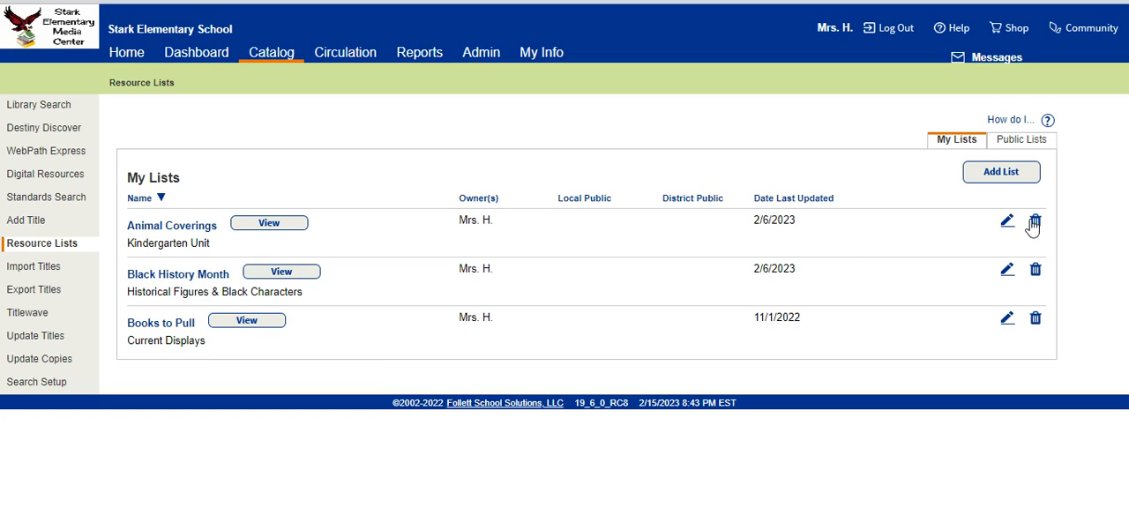
mouse_move(794, 198)
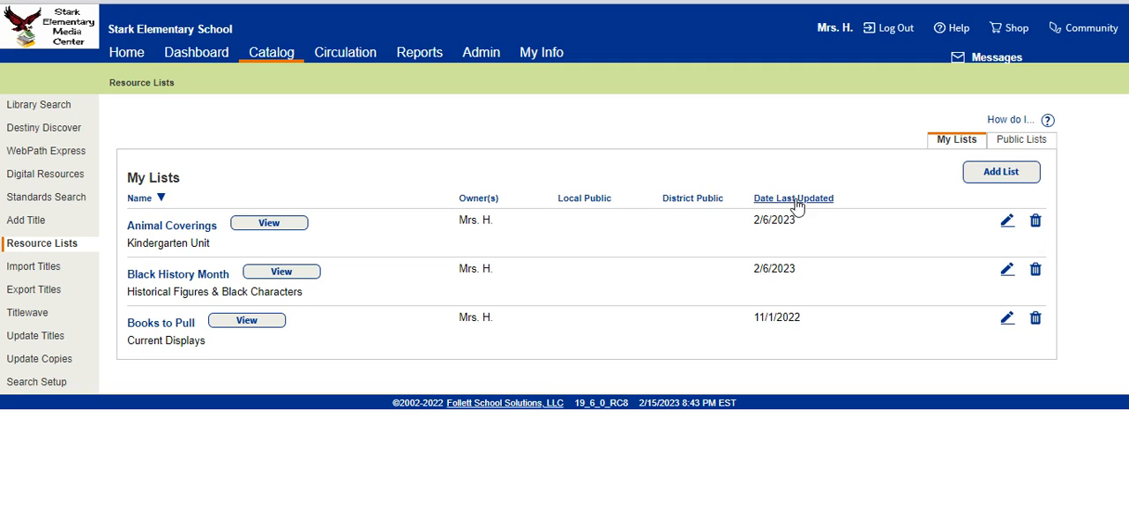
mouse_move(776, 208)
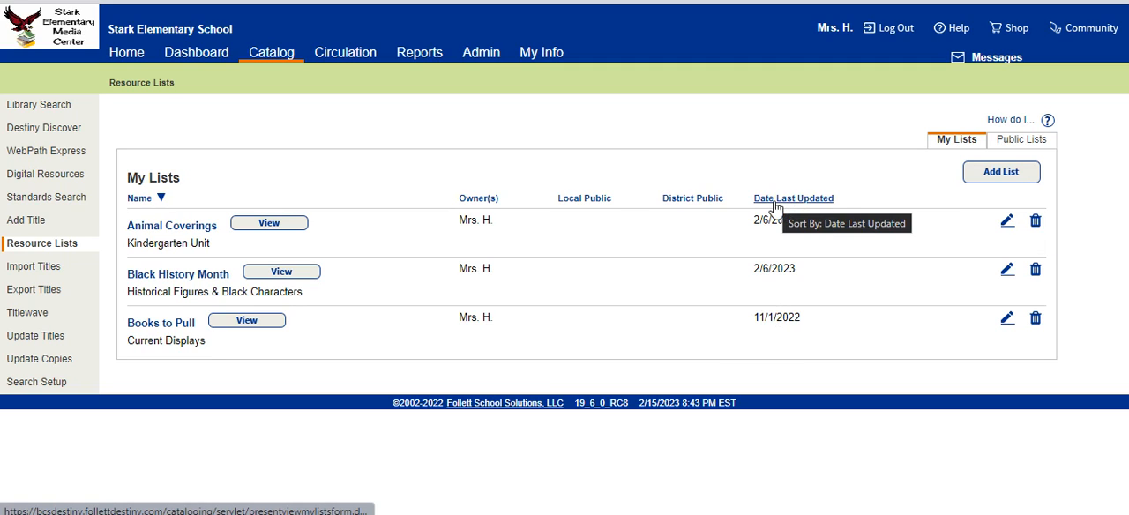
mouse_move(699, 219)
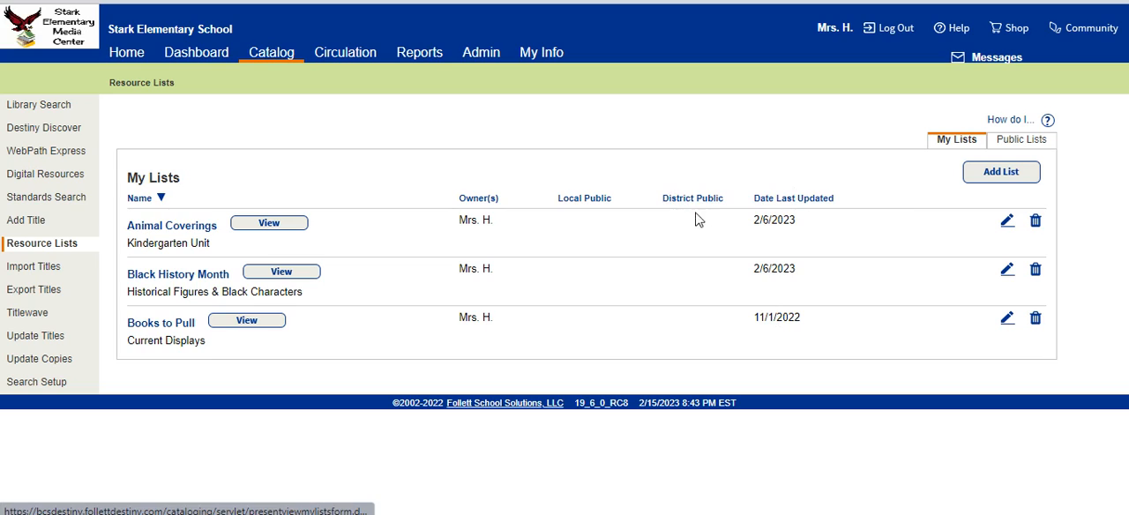
mouse_move(222, 148)
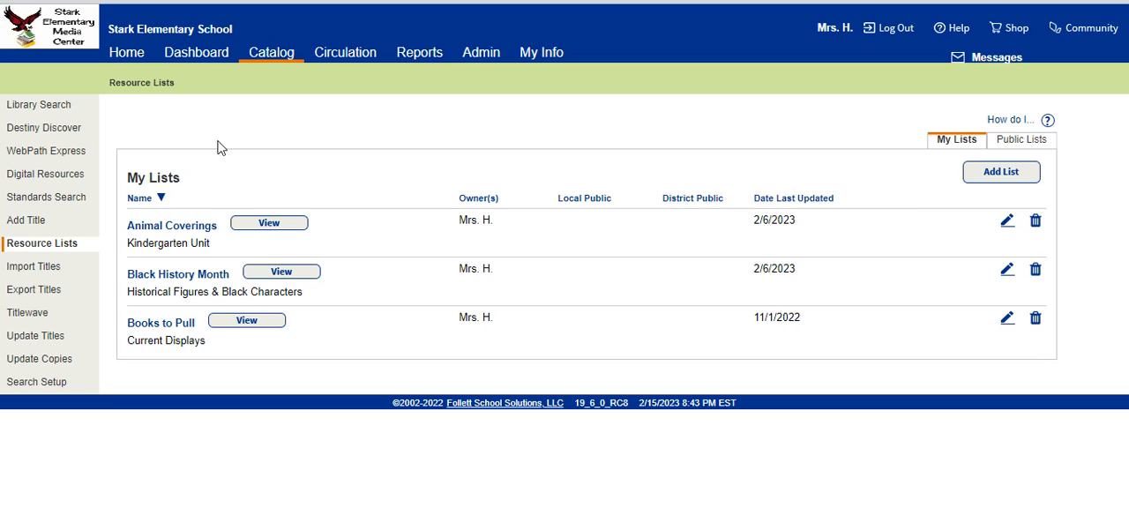
mouse_move(173, 226)
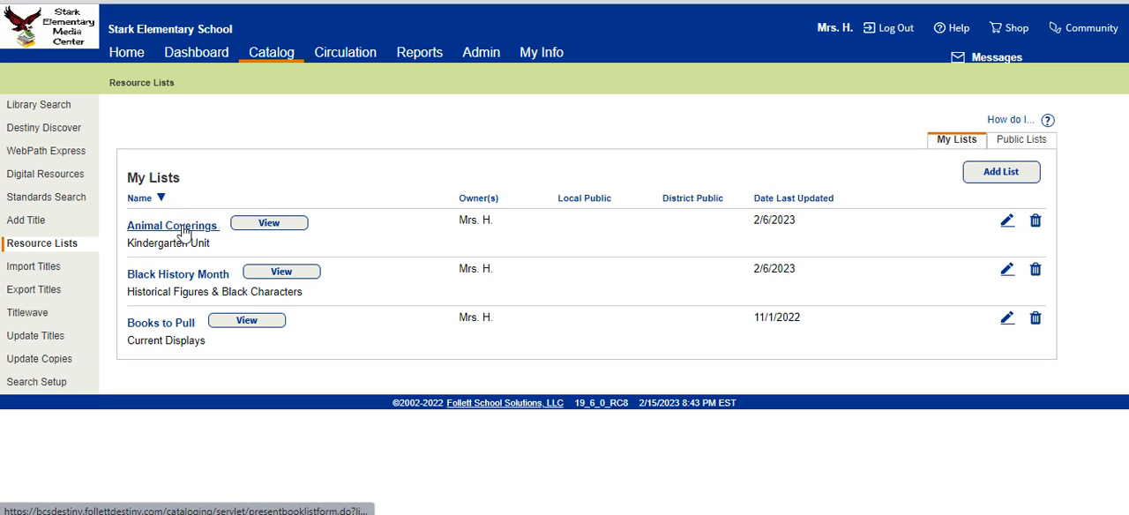
mouse_move(961, 204)
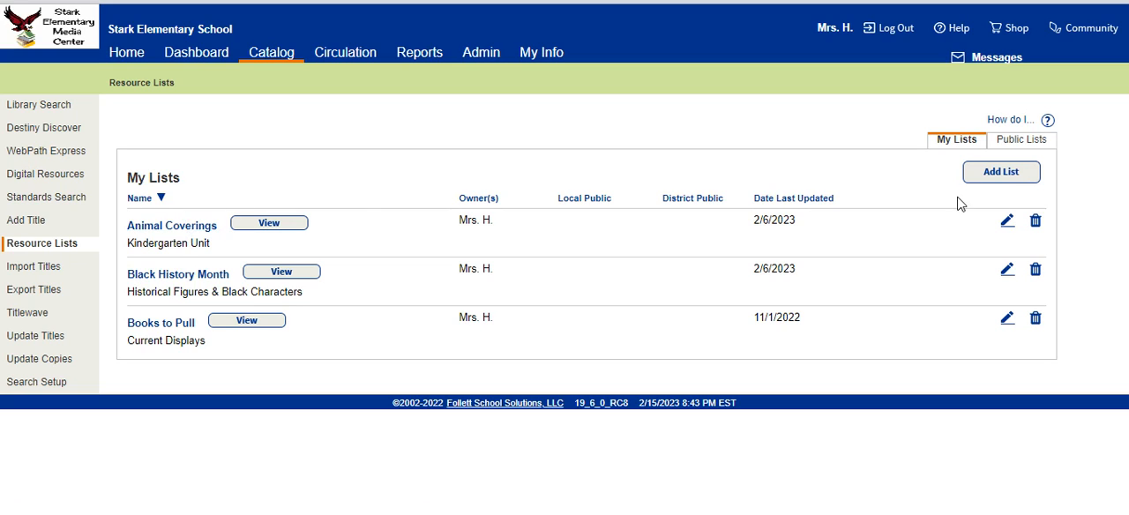
Step: Create and save a new resource list named '3rd - Matter' with public options unchecked
left_click(1002, 172)
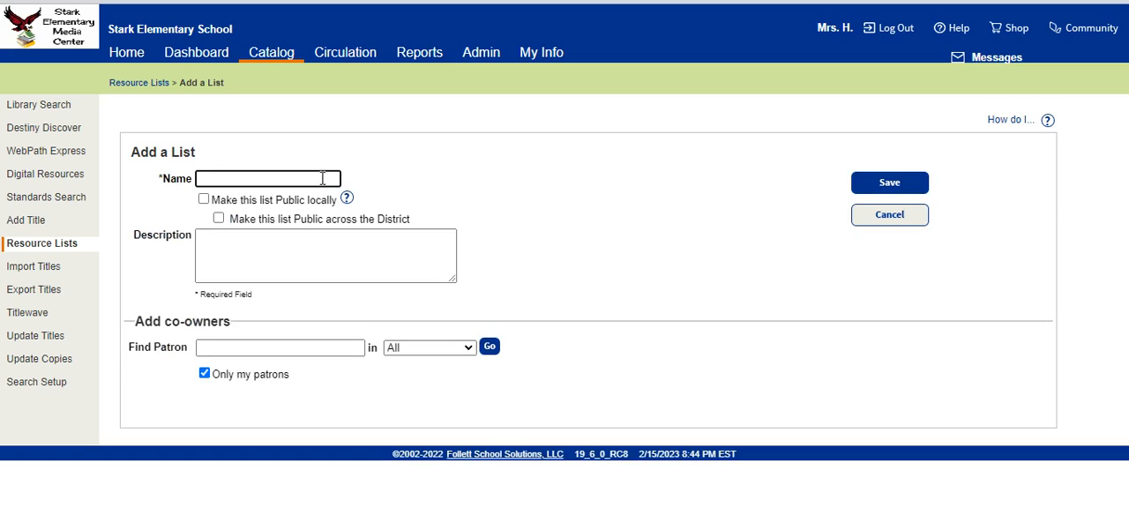
type("3")
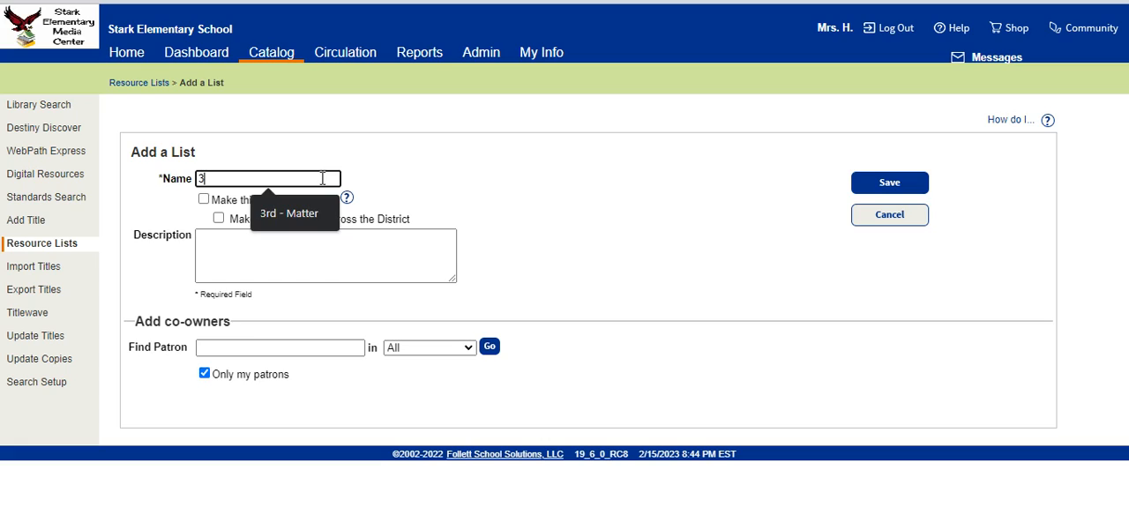
mouse_move(310, 178)
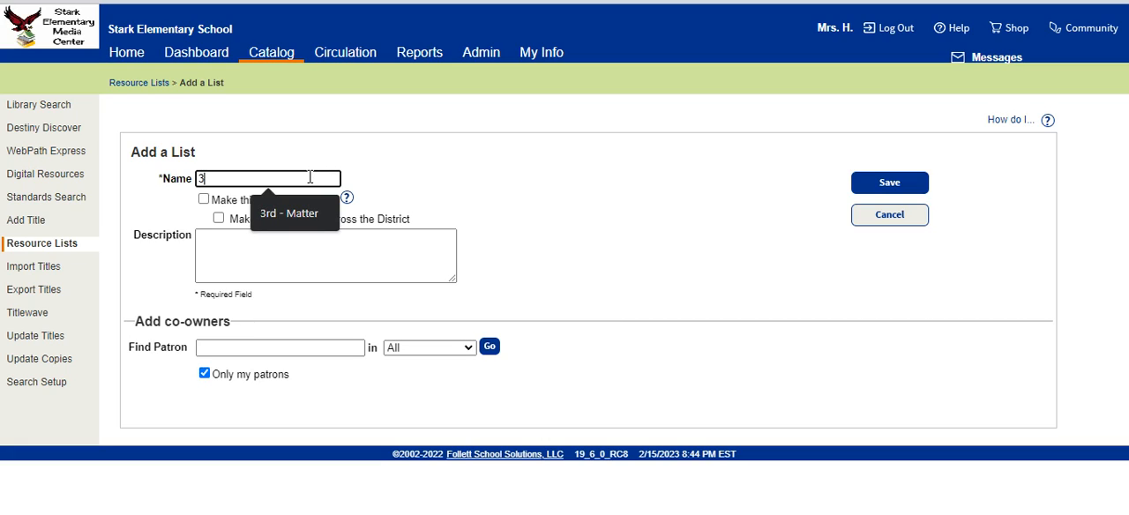
type("rd - Matter")
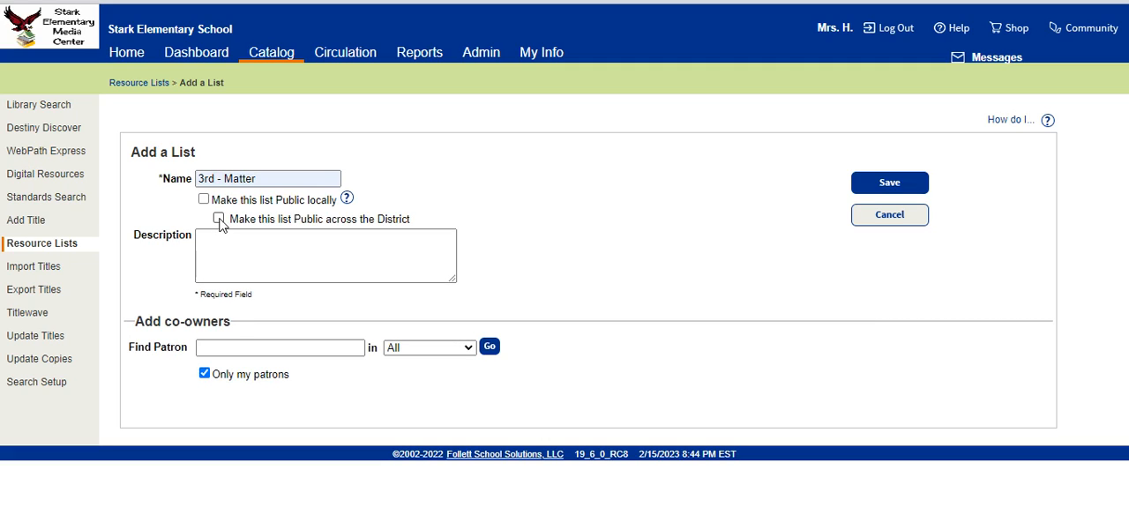
left_click(219, 218)
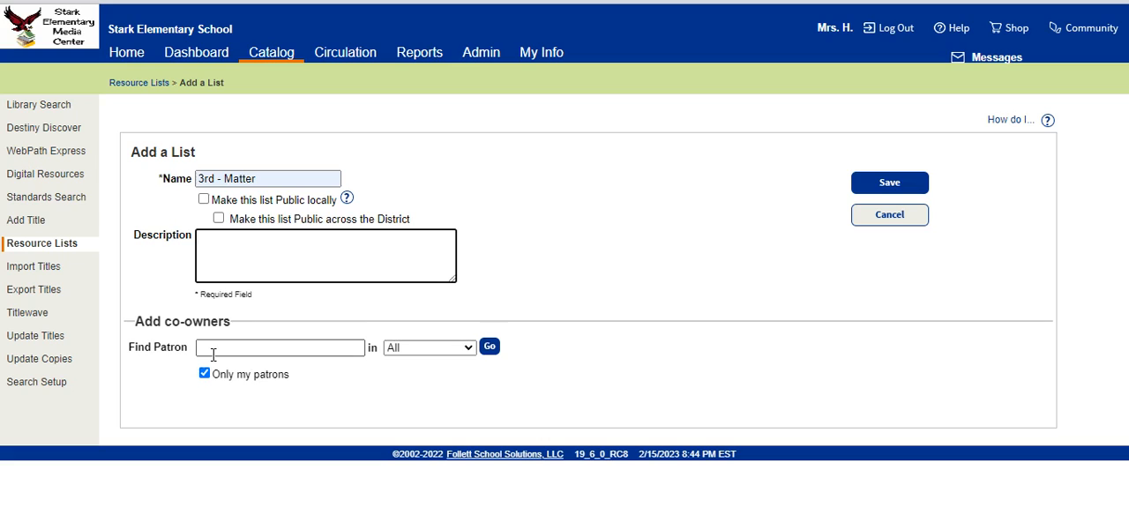
left_click(279, 345)
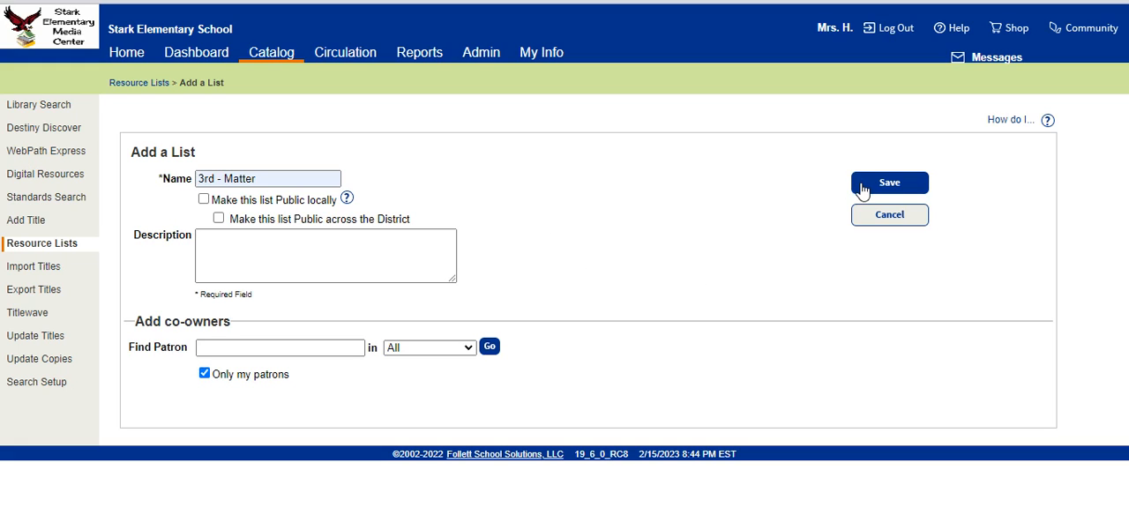
left_click(889, 182)
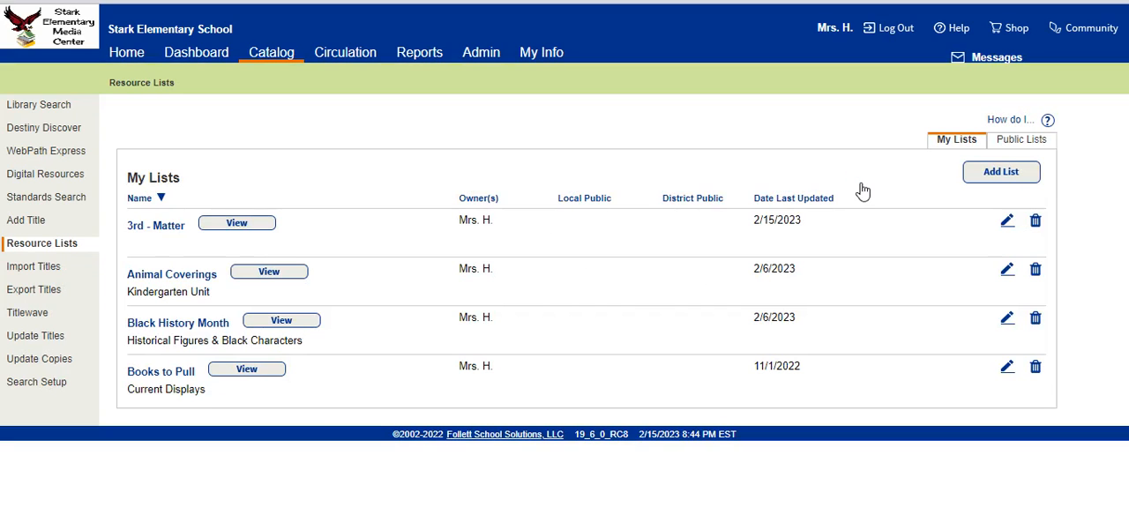
mouse_move(237, 222)
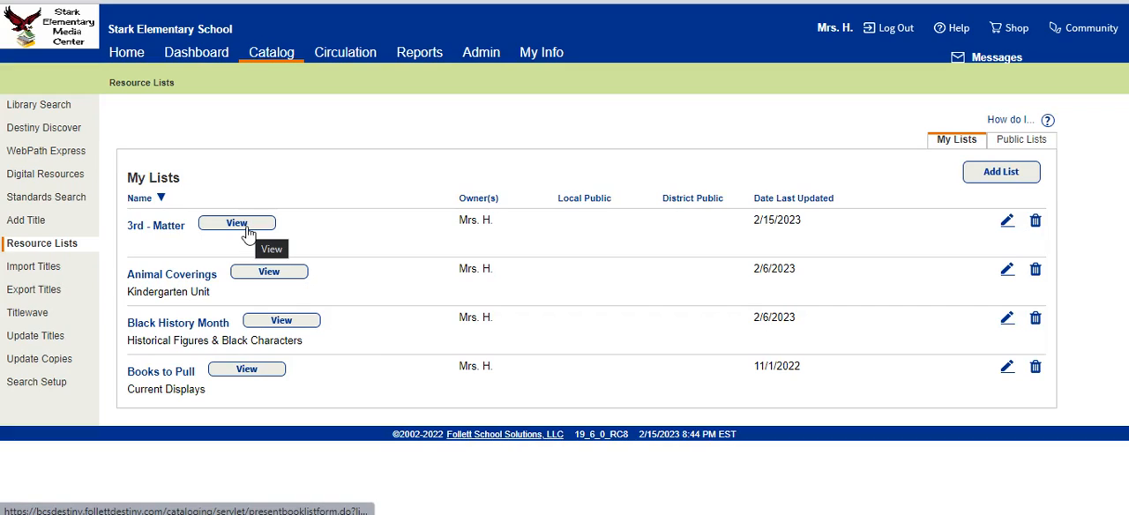
Step: View the empty 3rd - Matter list's library materials and start adding titles to it
left_click(236, 222)
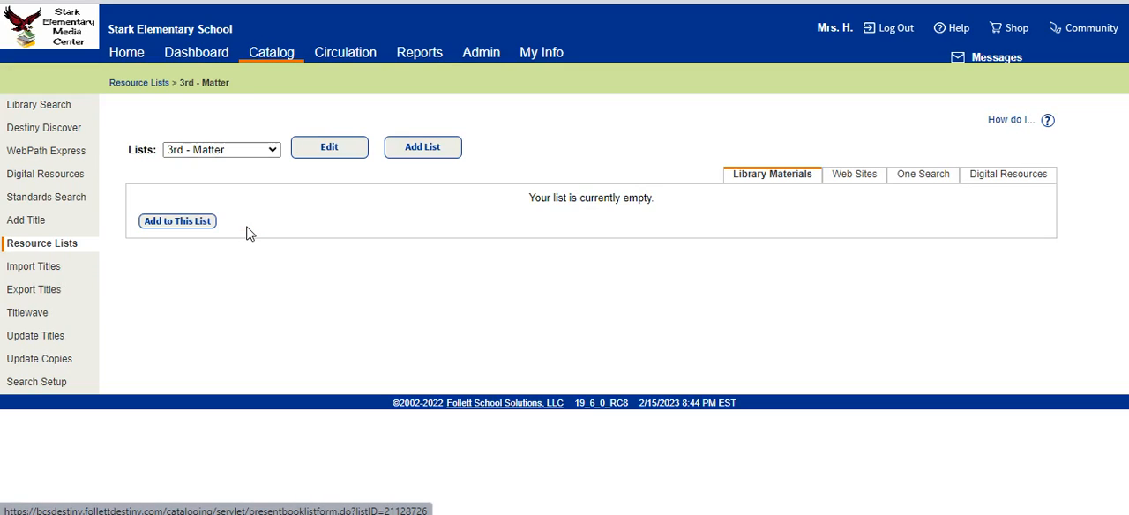
mouse_move(177, 220)
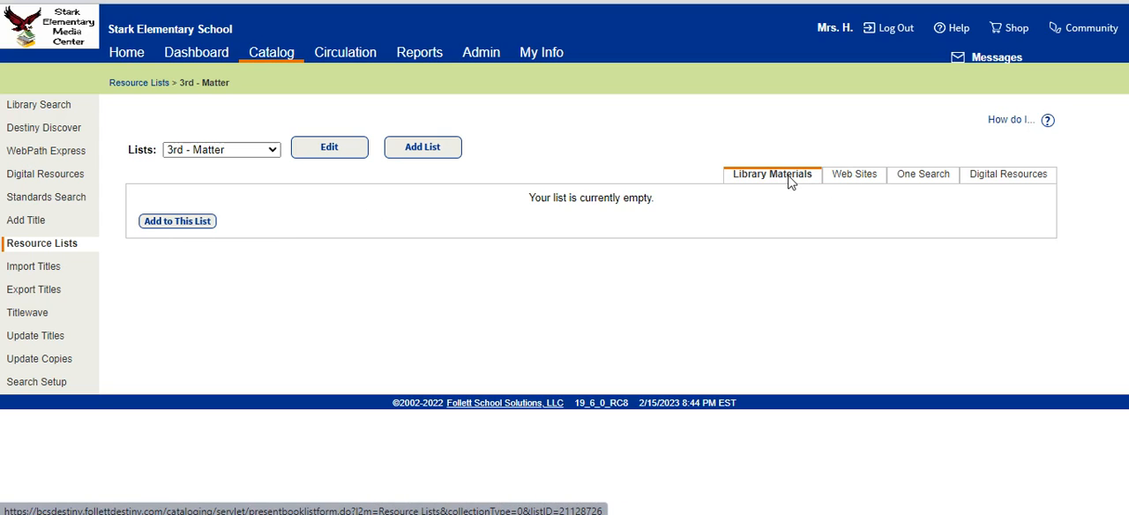
left_click(854, 173)
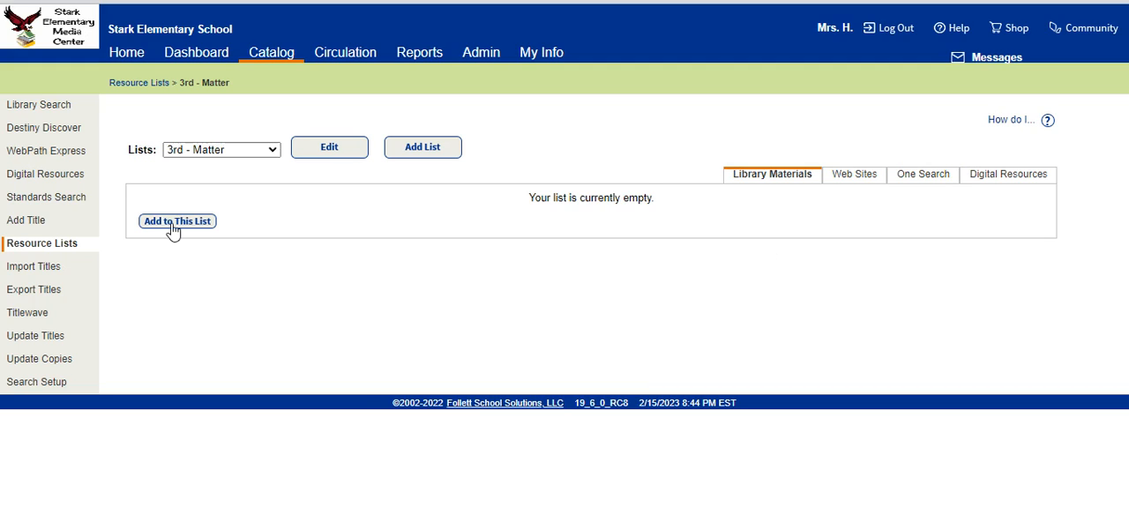
left_click(176, 221)
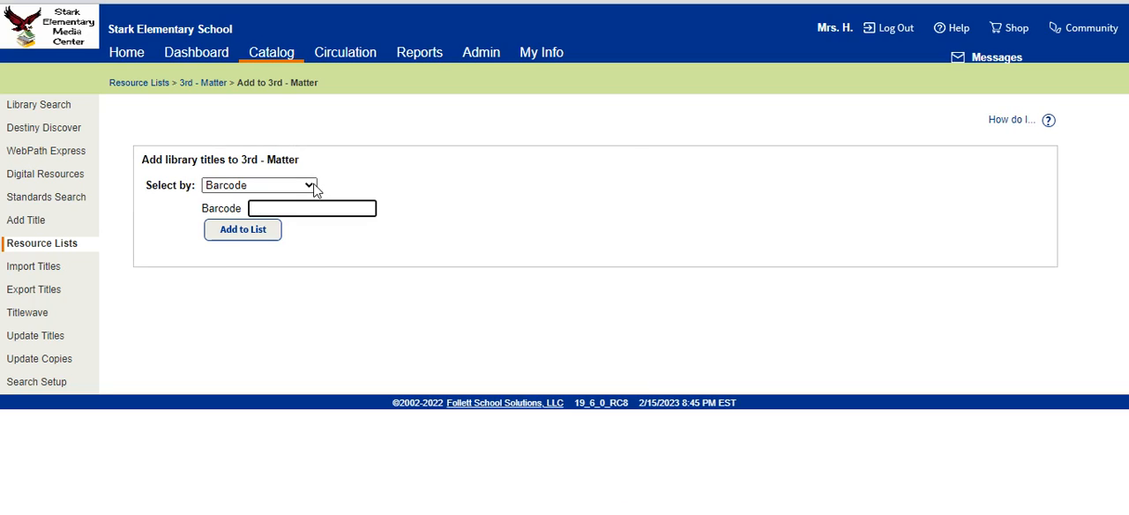
Step: Review the Select by options for adding titles, then go back to Library Search
left_click(258, 185)
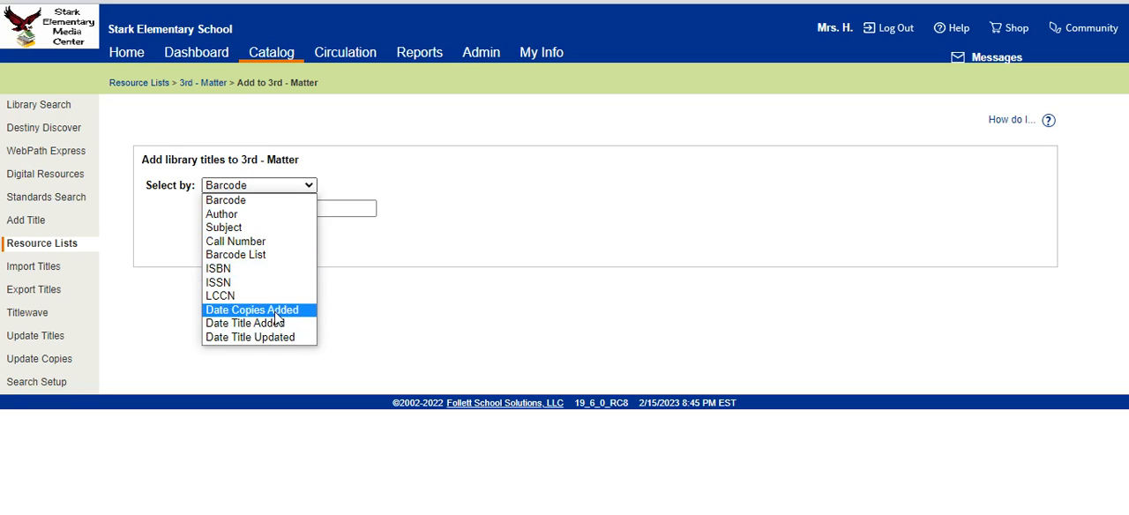
mouse_move(292, 321)
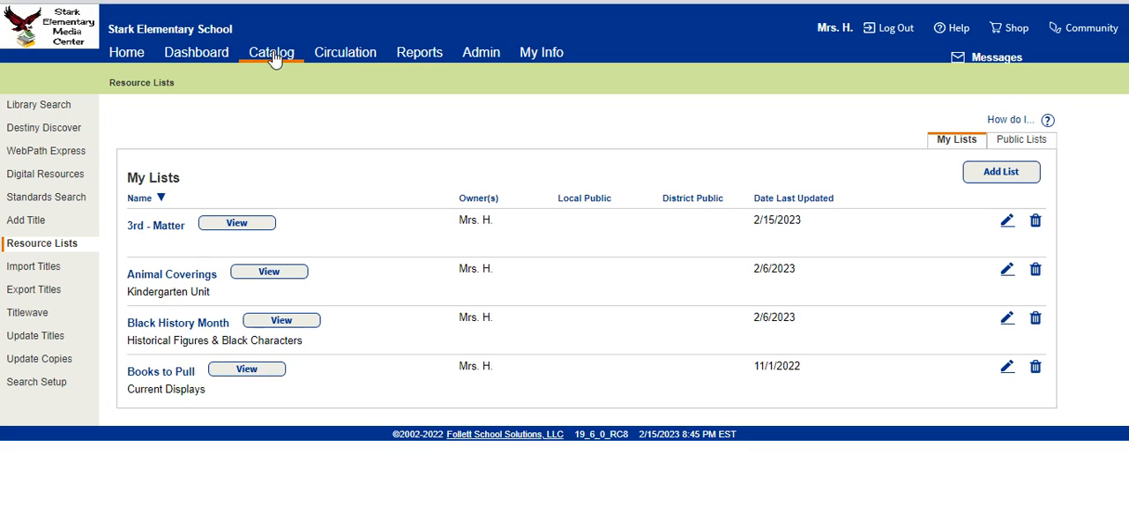
left_click(272, 53)
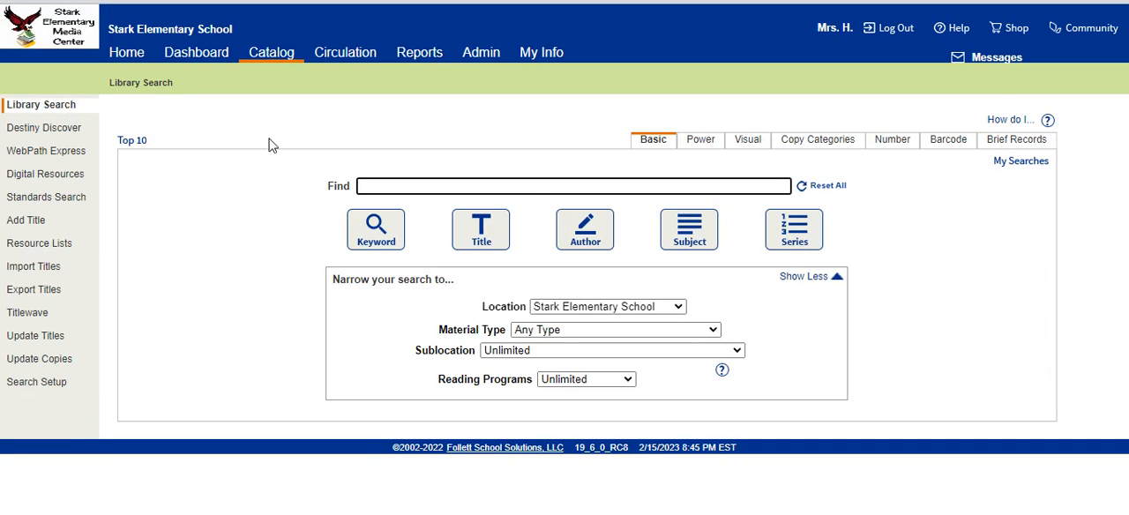
Step: Begin a keyword search for 'states of matter' in the Find box
left_click(574, 185)
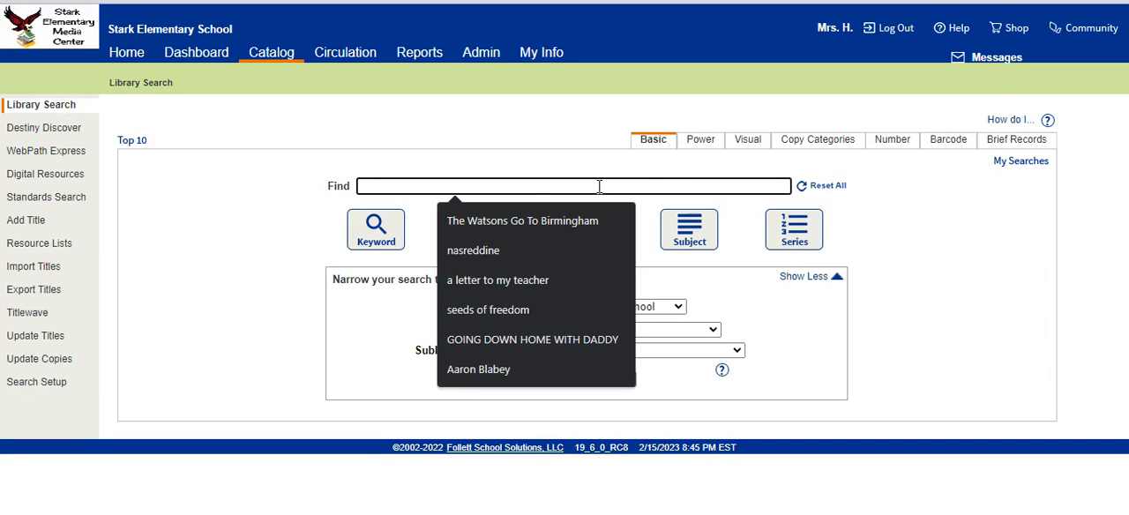
type("st")
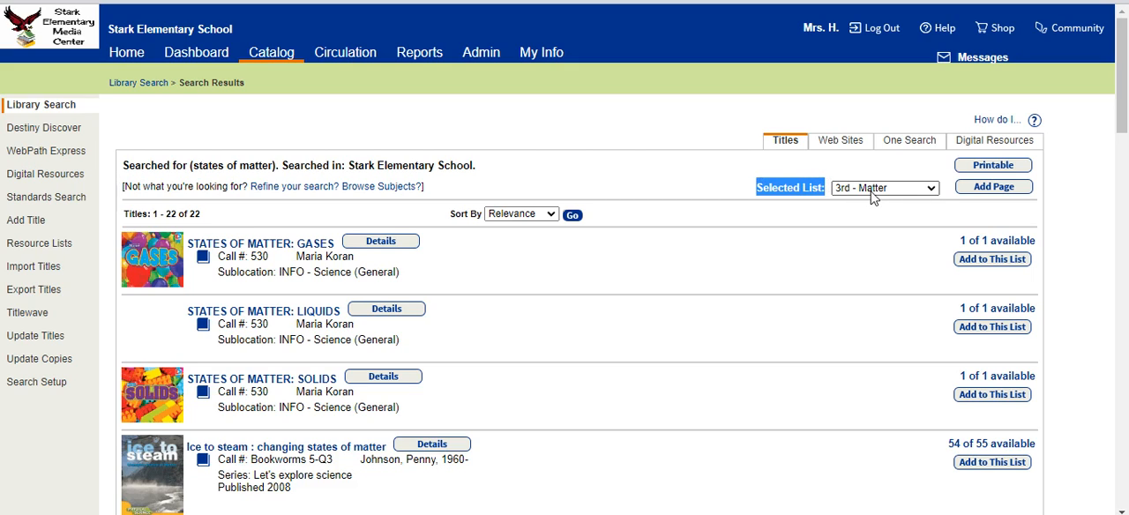
Step: Make 3rd - Matter the selected list and add States of Matter: Gases to it
left_click(882, 187)
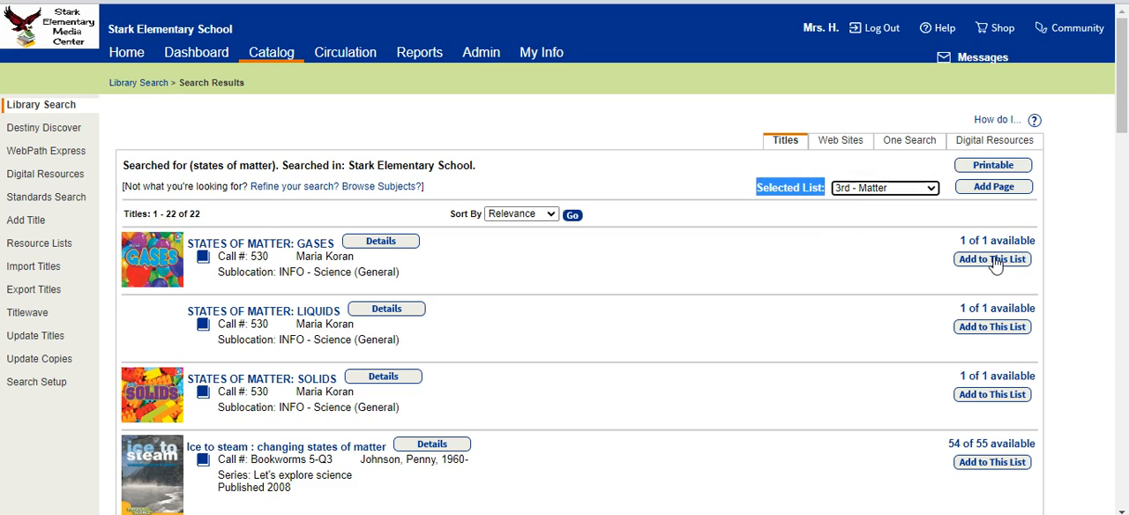
left_click(991, 257)
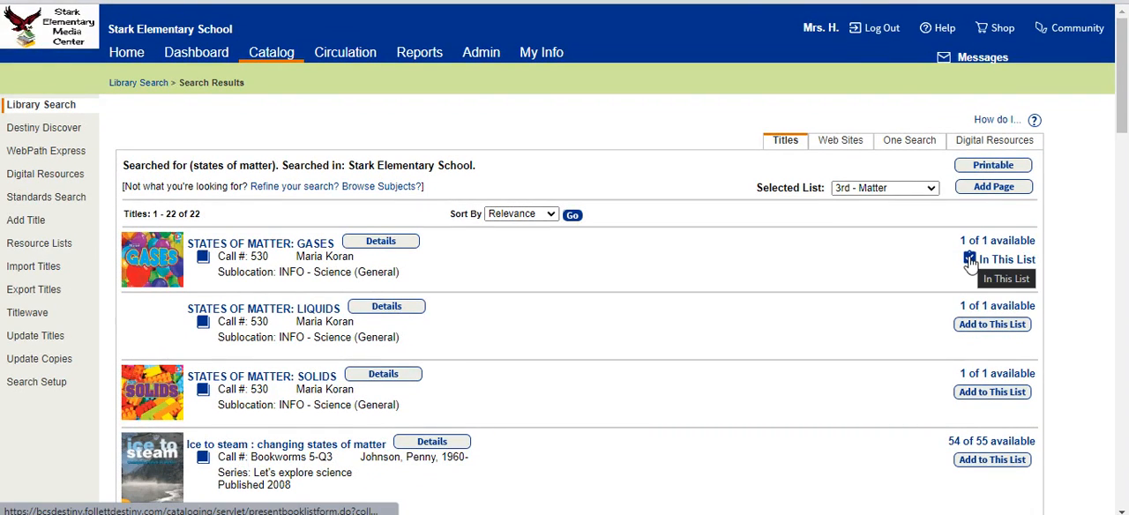
left_click(970, 257)
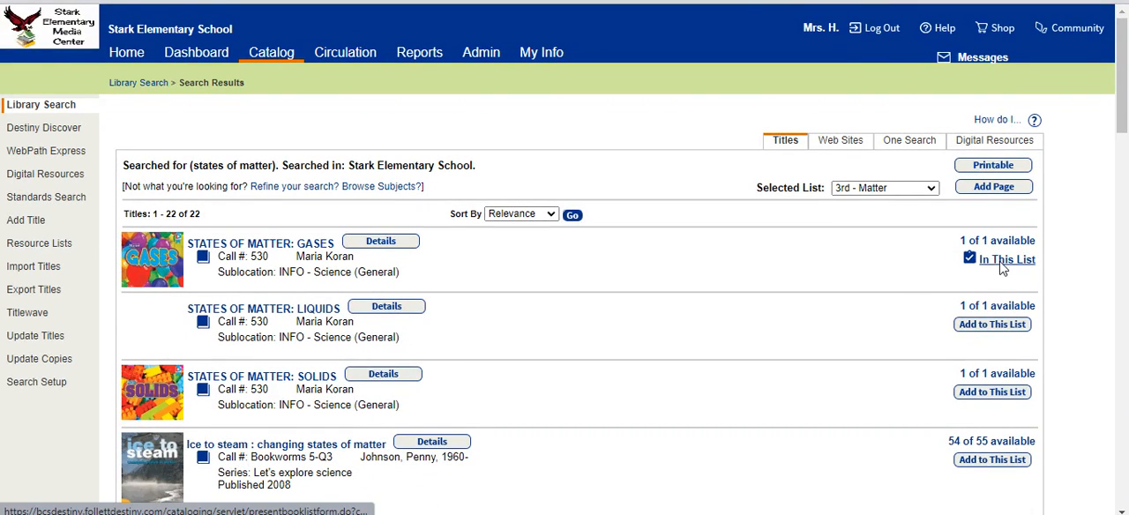
Step: Remove States of Matter: Gases from the 3rd - Matter list, leaving it empty
left_click(1006, 260)
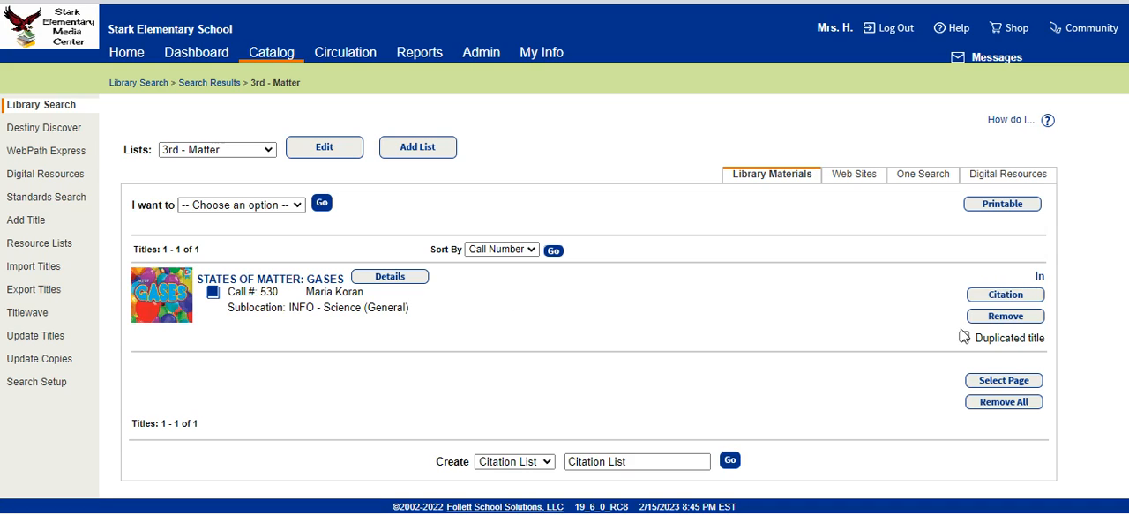
mouse_move(1006, 315)
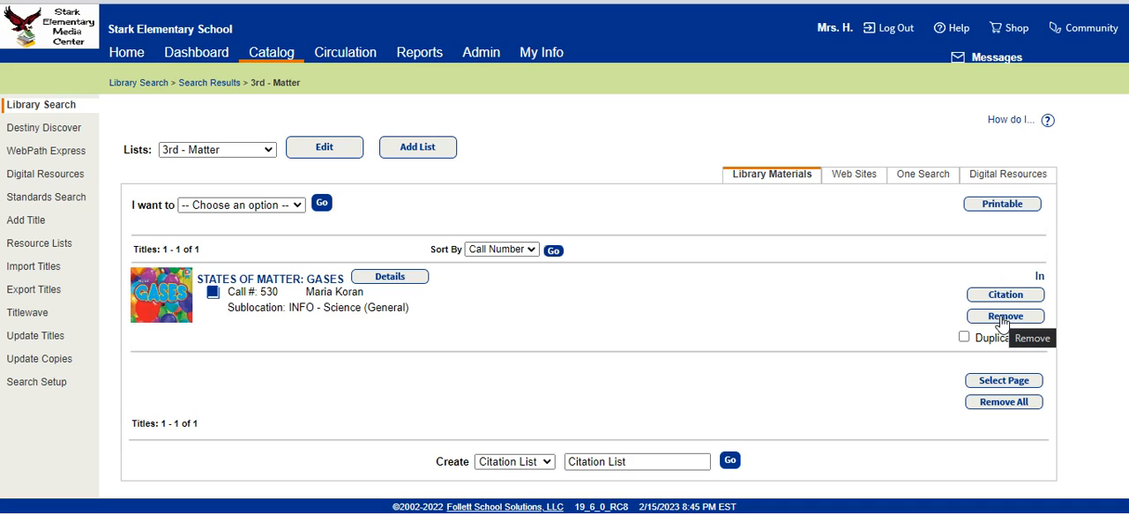
left_click(1005, 316)
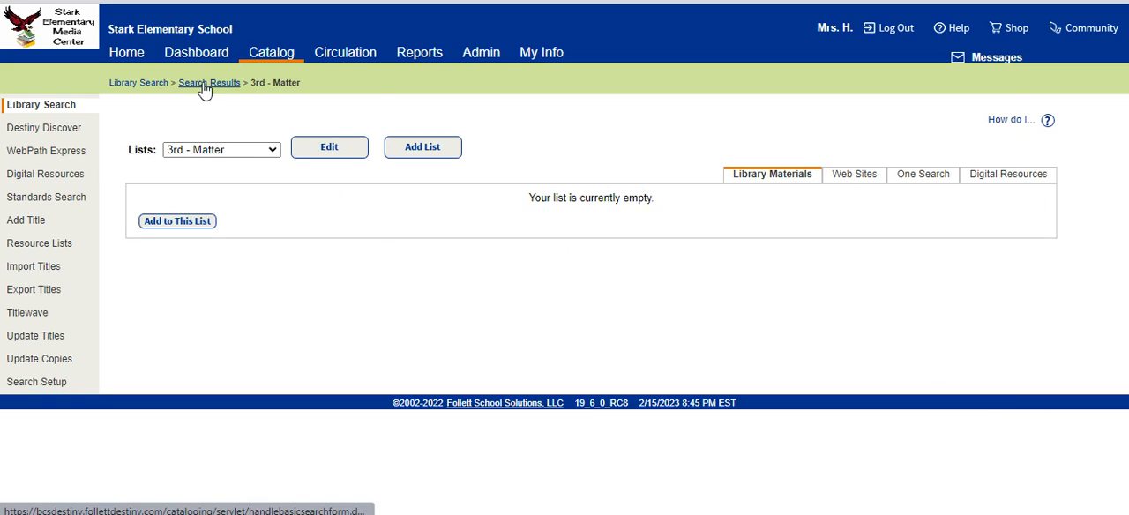
Step: Return to the search results and add the Gases, Liquids, Solids and Ice to Steam titles to 3rd - Matter
left_click(209, 82)
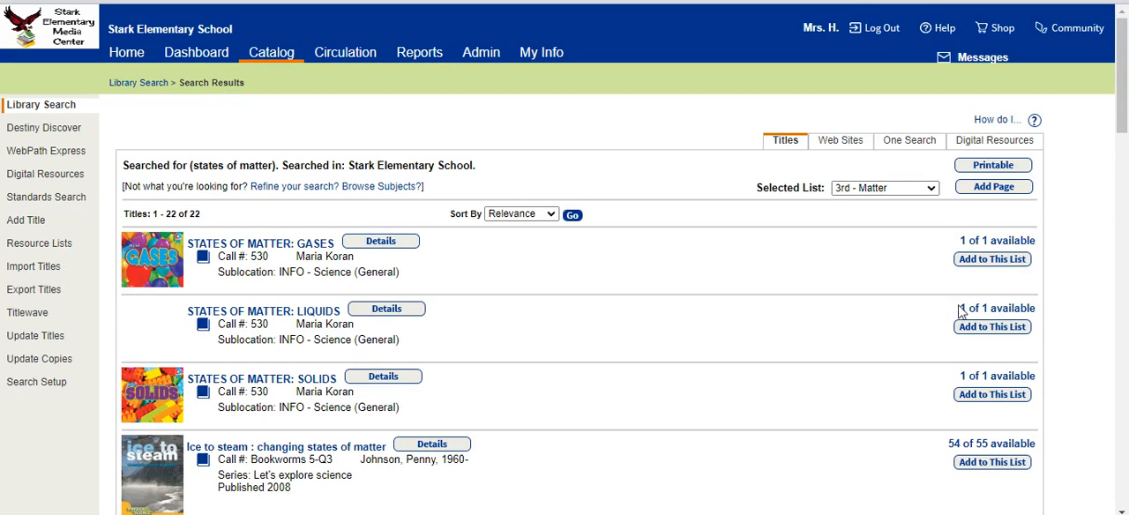
mouse_move(158, 216)
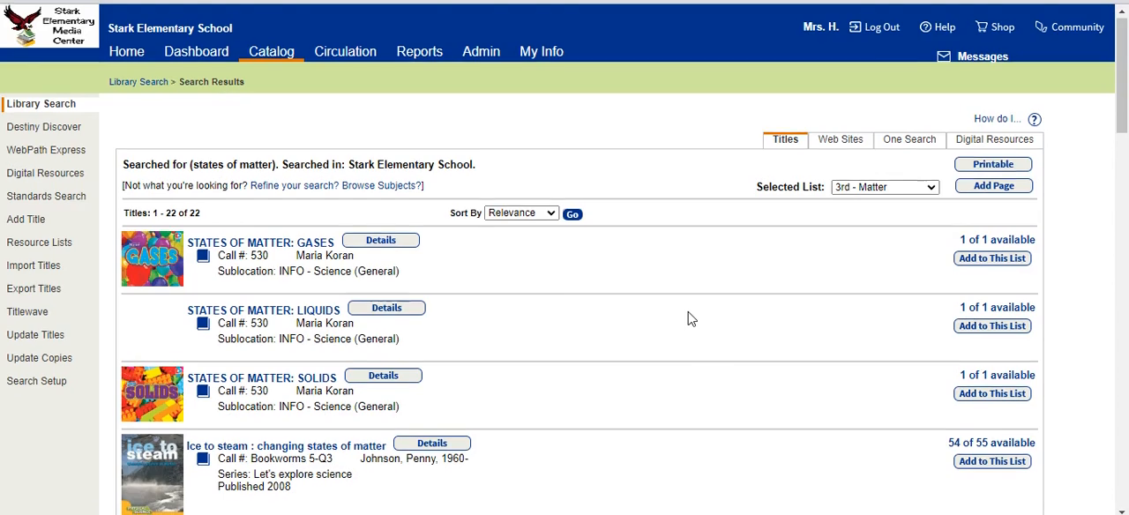
scroll("down", 3)
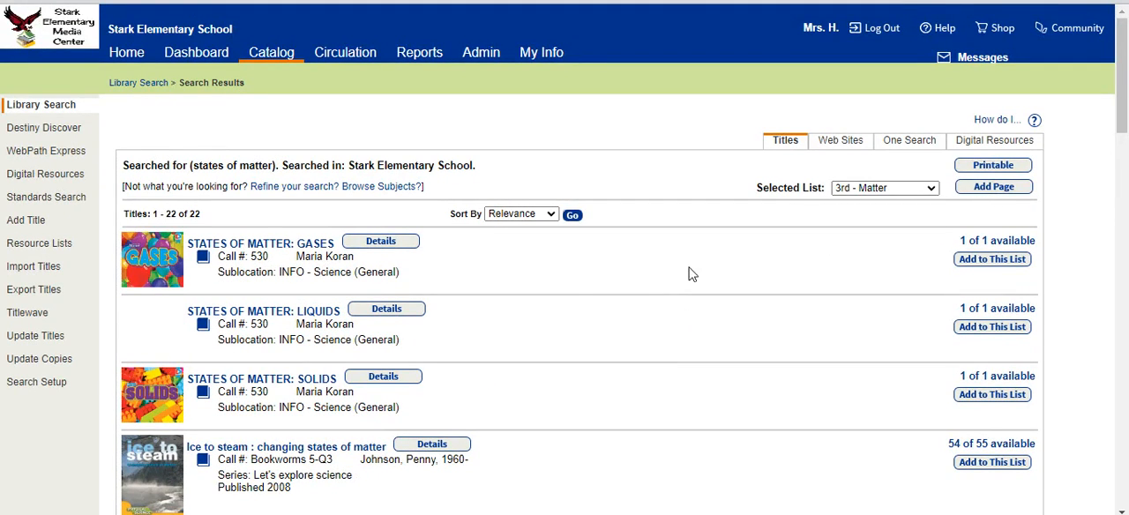
scroll("down", 3)
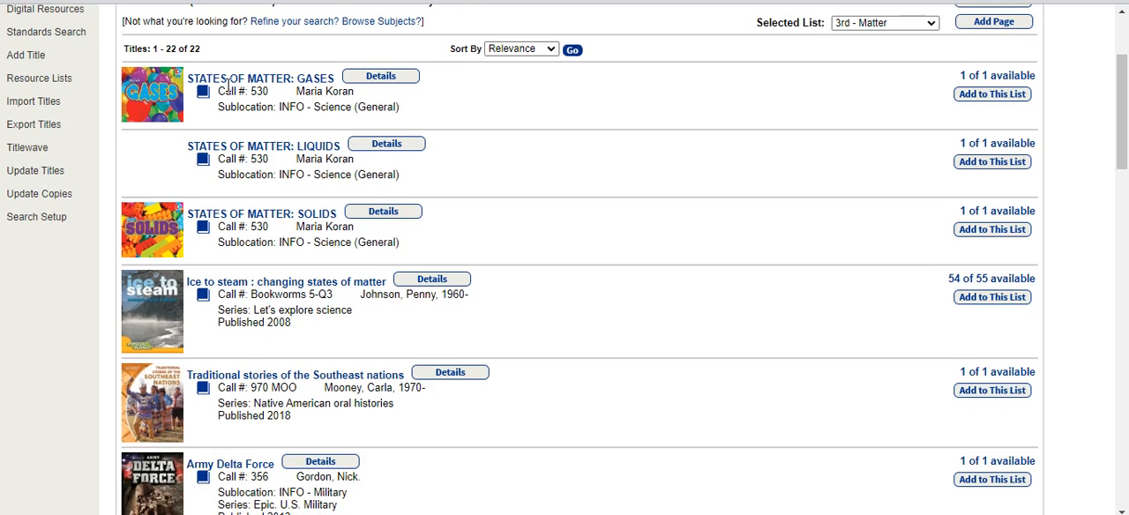
mouse_move(346, 397)
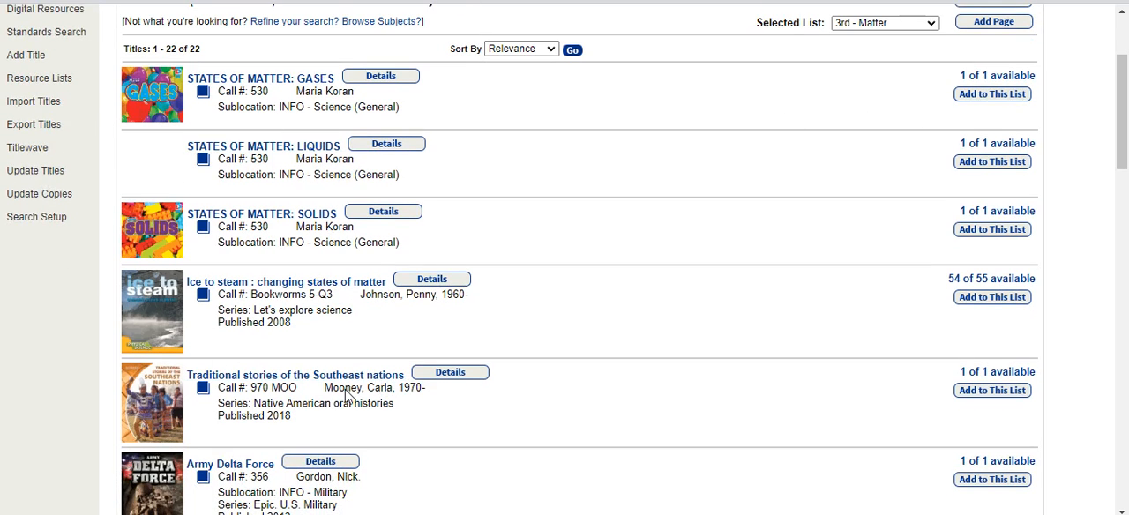
mouse_move(992, 95)
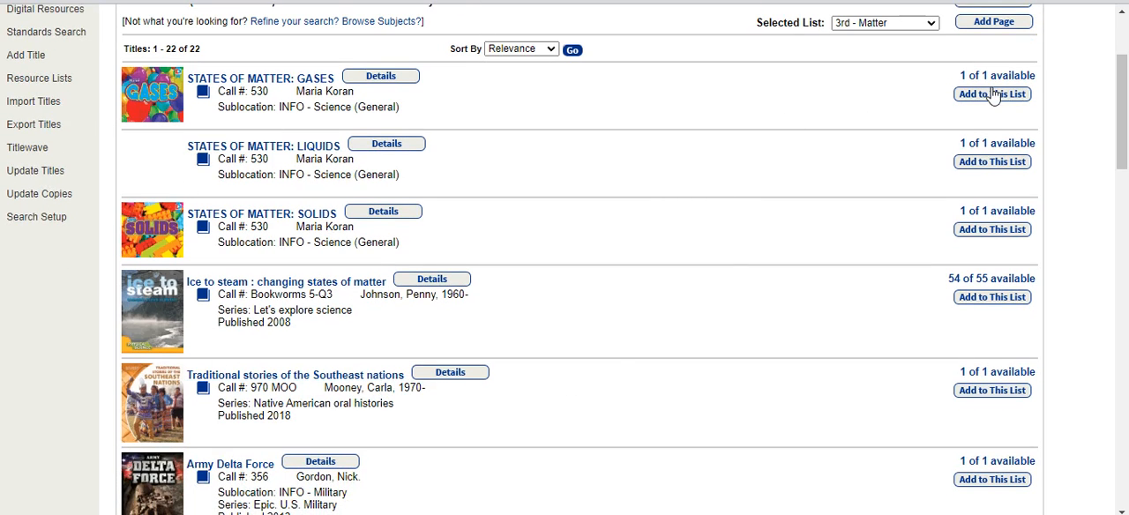
left_click(991, 95)
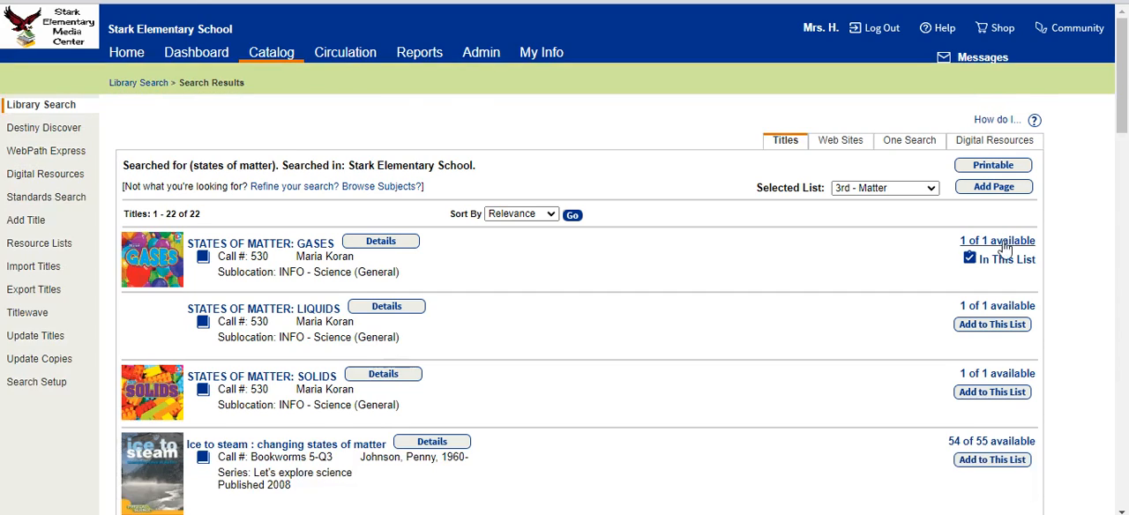
scroll("down", 3)
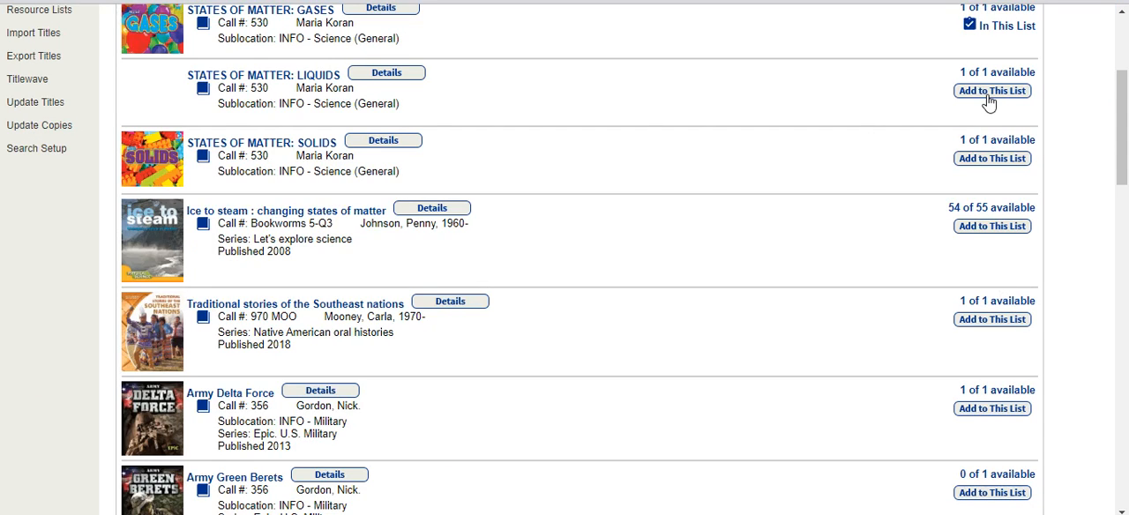
scroll("down", 3)
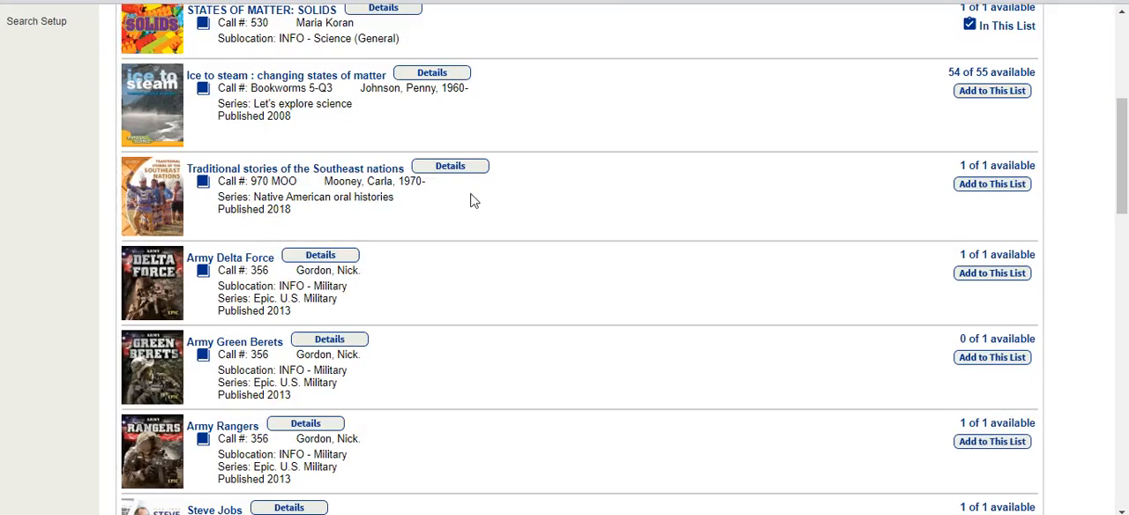
mouse_move(983, 98)
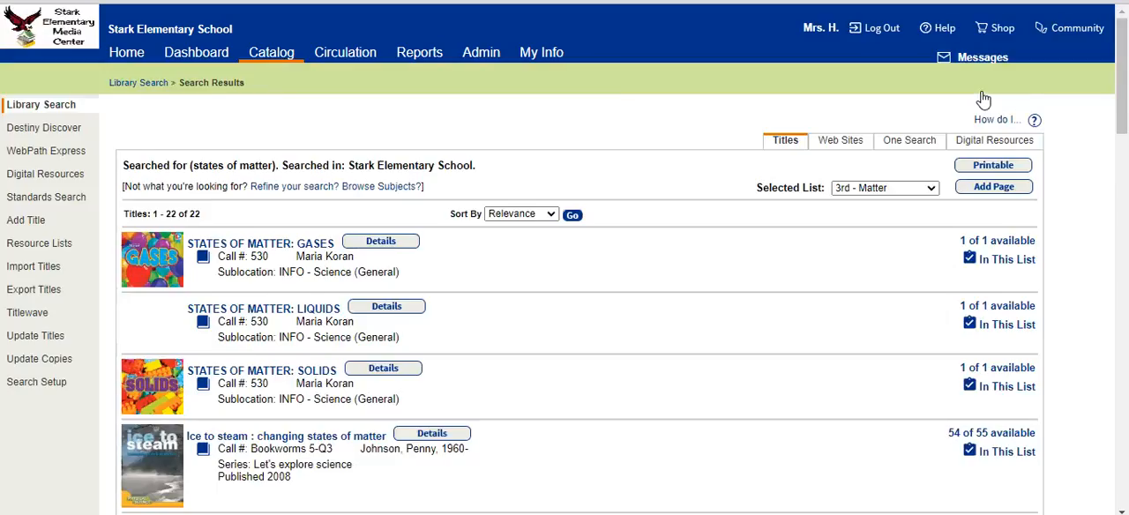
scroll("down", 3)
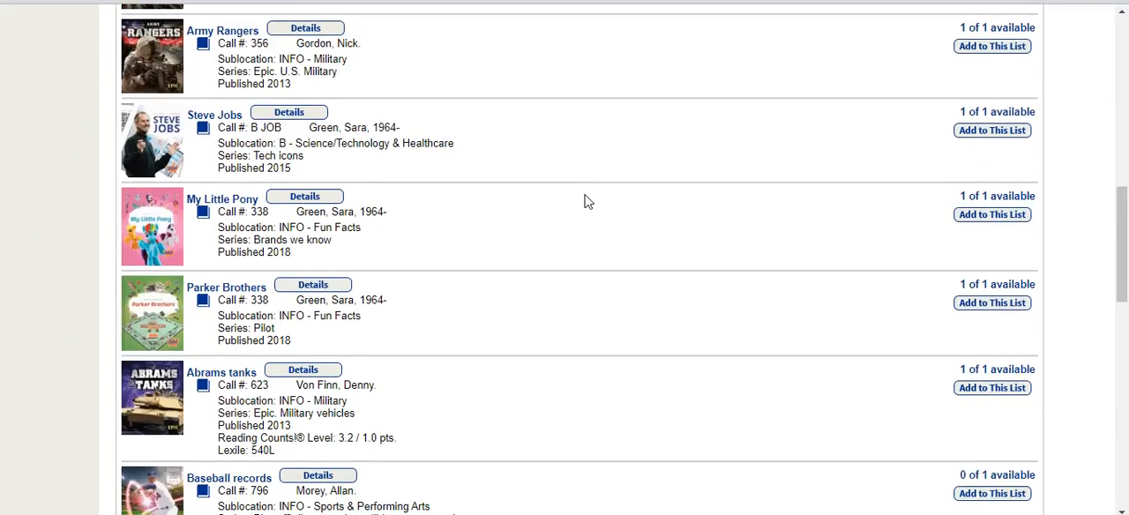
scroll("down", 3)
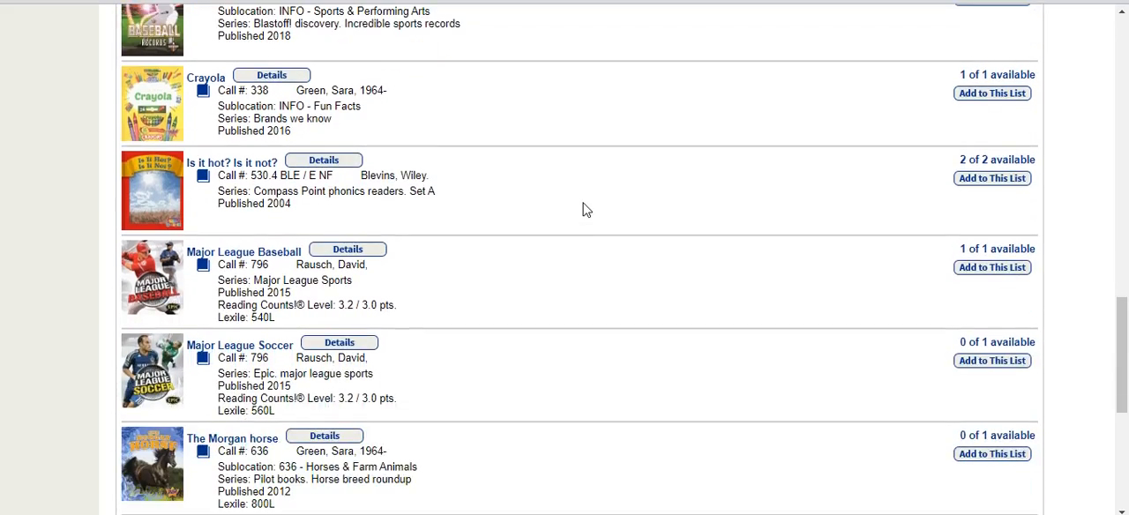
scroll("down", 3)
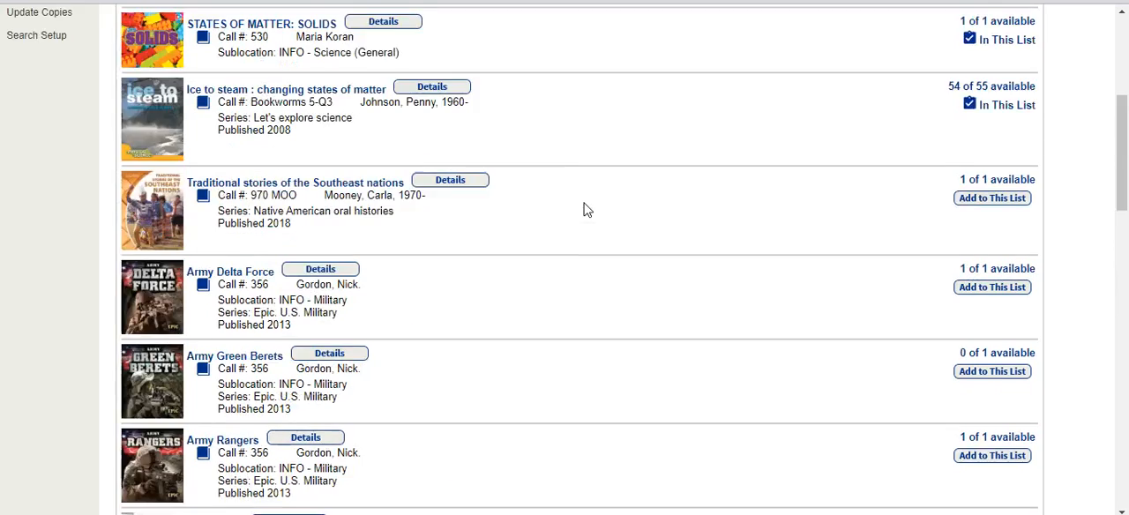
scroll("up", 3)
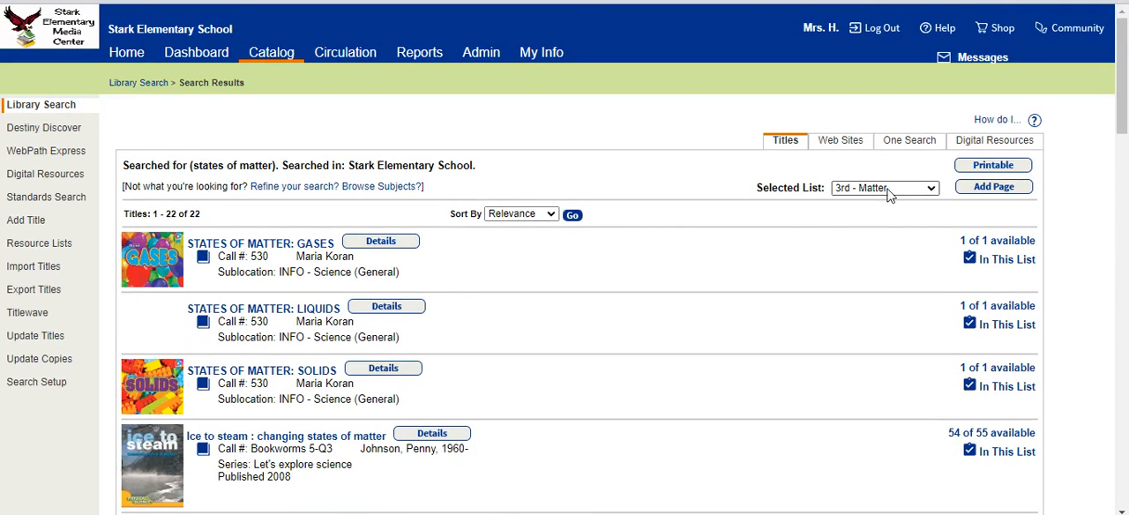
Step: Switch the selected list to Animal Coverings, then start a fresh blank Library Search
left_click(884, 187)
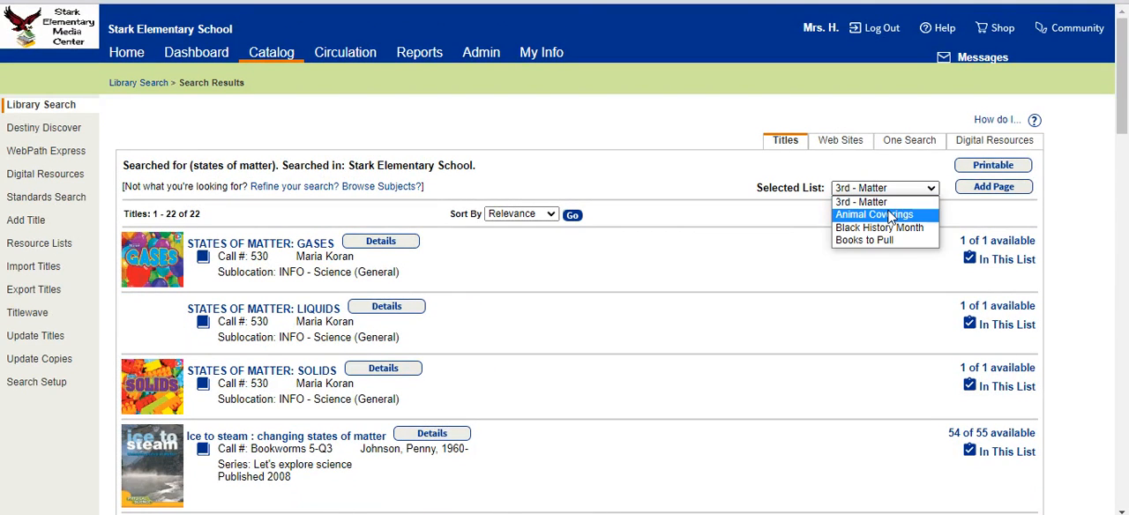
left_click(875, 215)
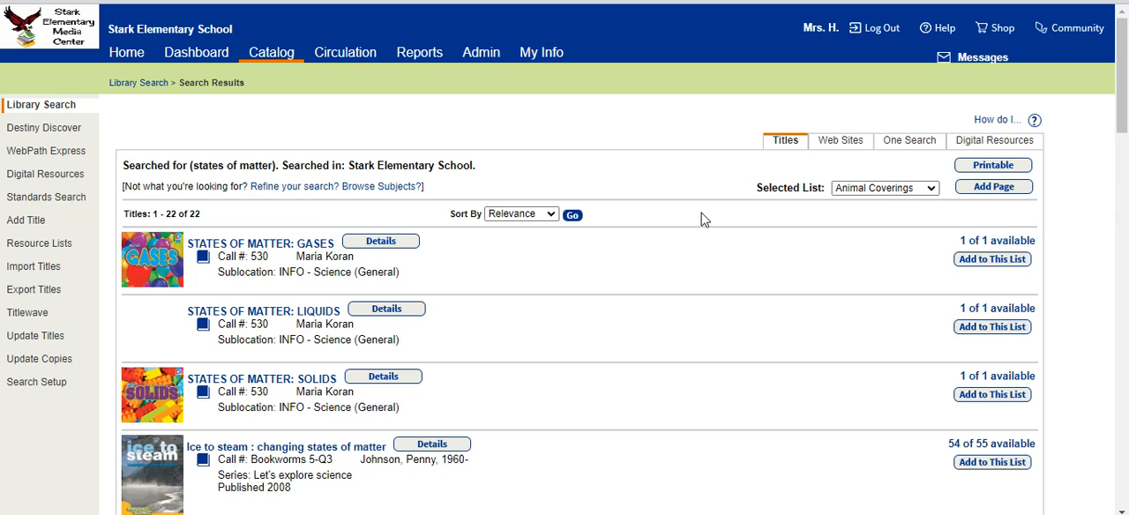
left_click(886, 188)
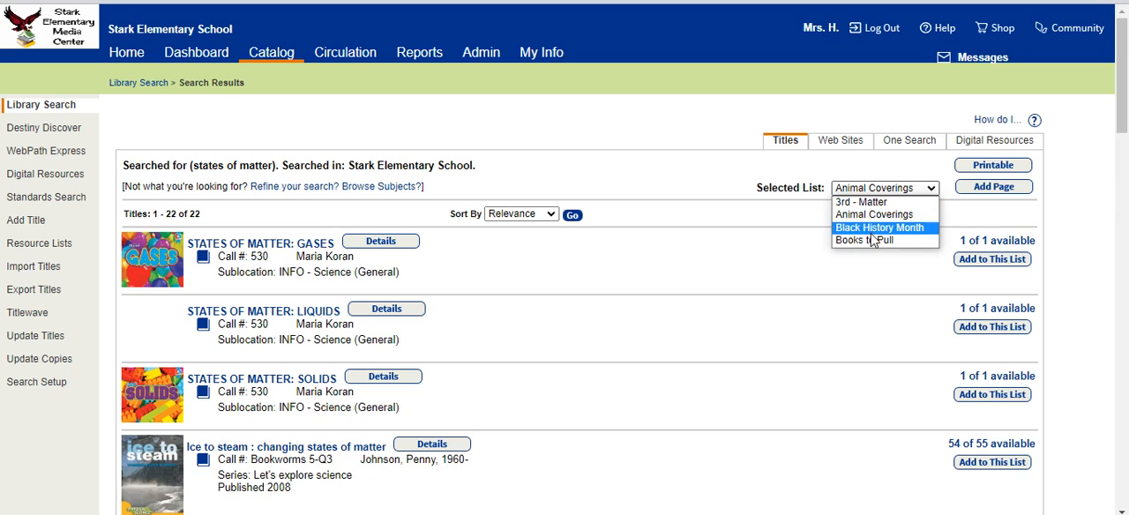
left_click(879, 228)
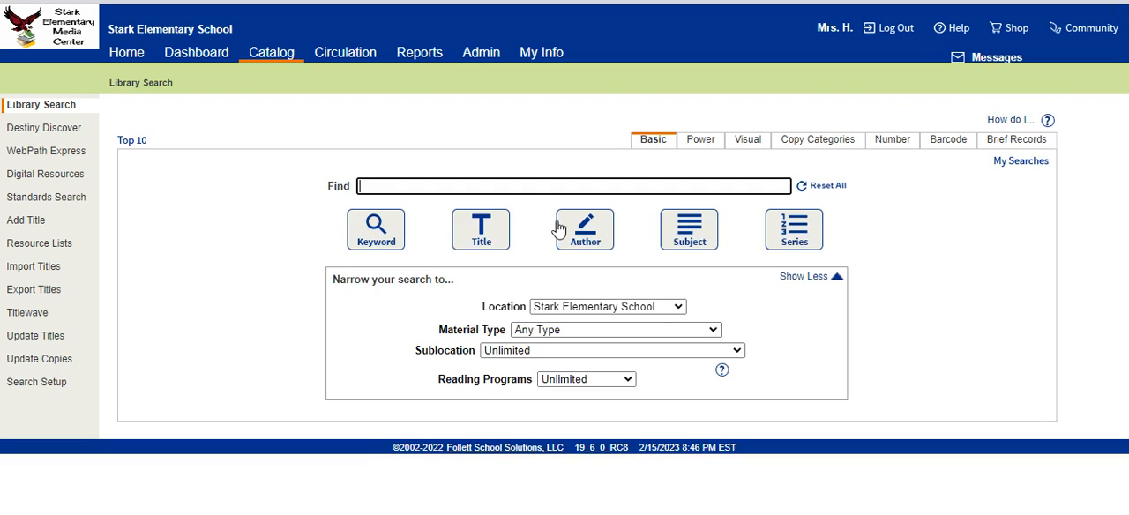
mouse_move(584, 230)
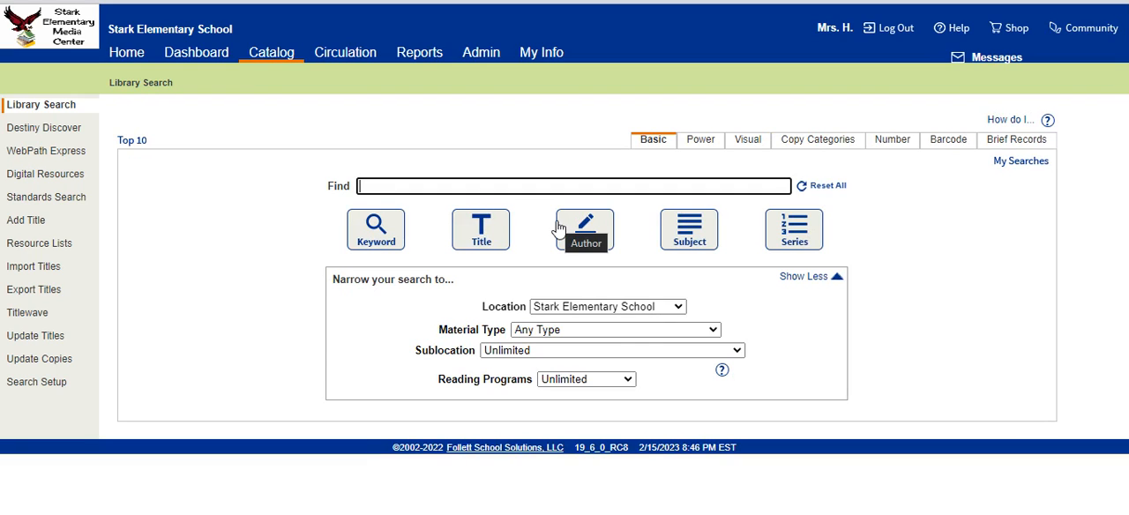